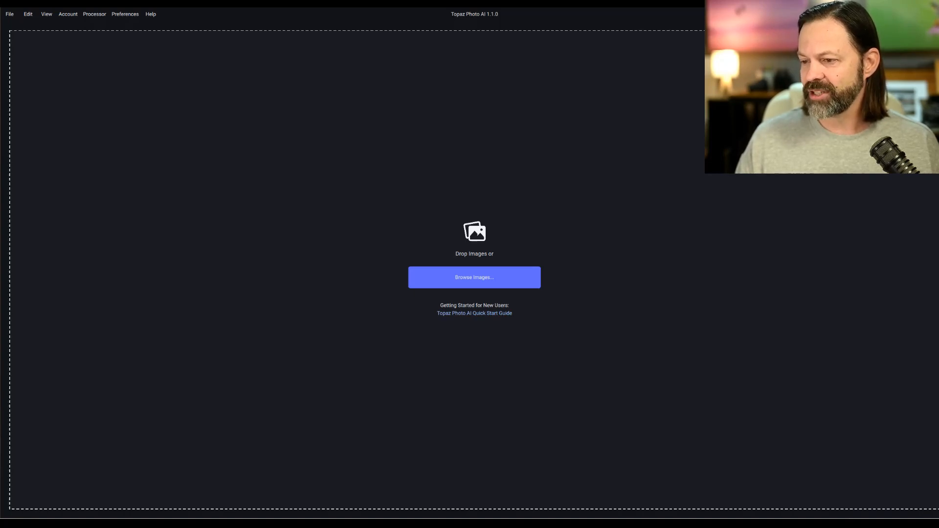
- Drag the merganser raw .NEF photo onto the Drop Images area to open it
{"action": "left_click", "coordinate": [474, 278]}
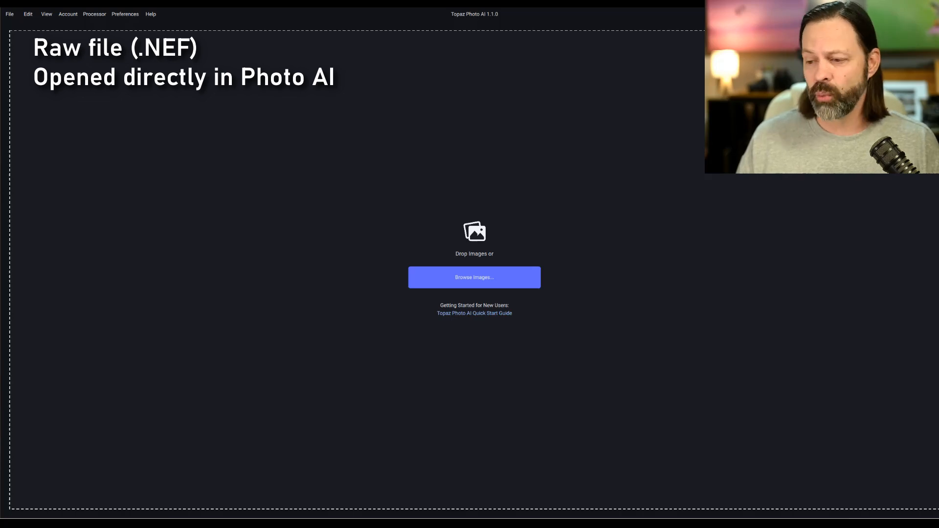
{"action": "left_click_drag", "start_coordinate": [451, 206], "coordinate": [451, 206]}
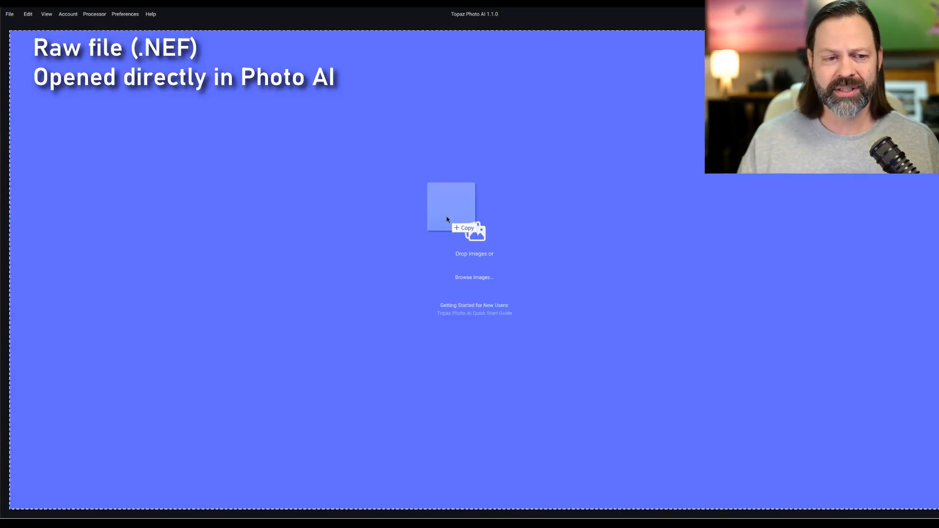
{"action": "left_click_drag", "start_coordinate": [450, 206], "coordinate": [522, 192]}
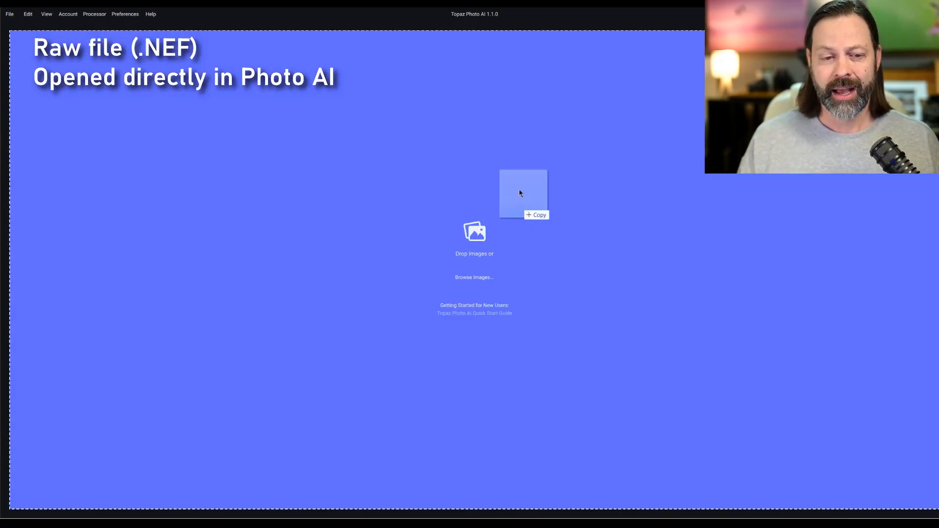
{"action": "left_click_drag", "start_coordinate": [522, 193], "coordinate": [474, 252]}
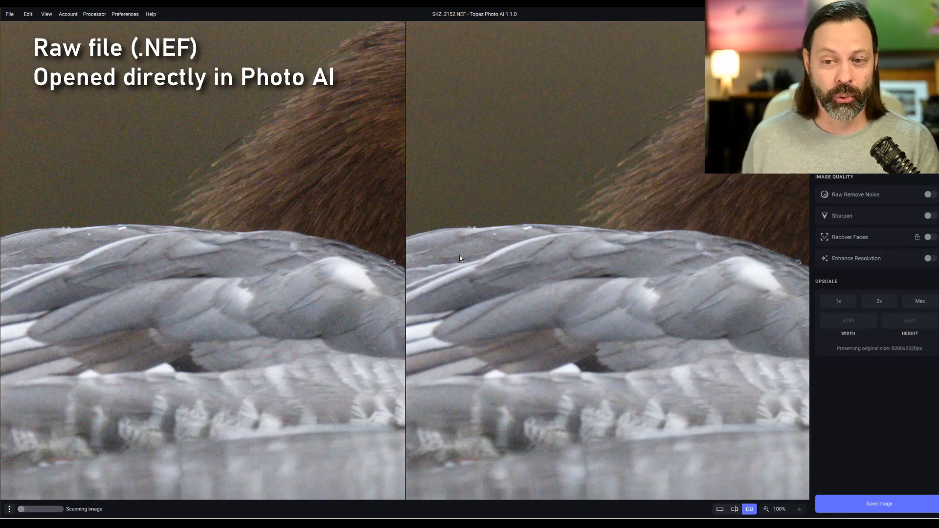
{"action": "mouse_move", "coordinate": [734, 211]}
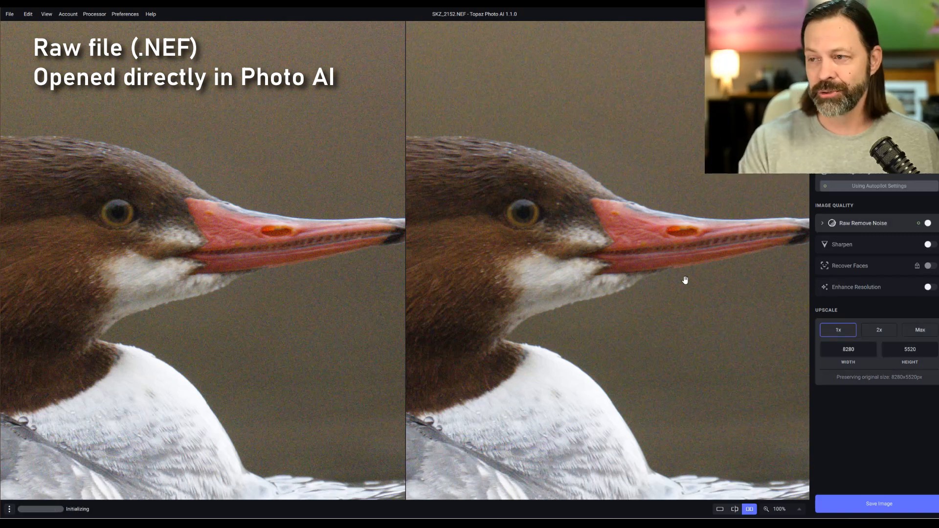
- Let Autopilot enable Raw Remove Noise and refresh the side-by-side preview
{"action": "left_click", "coordinate": [927, 223]}
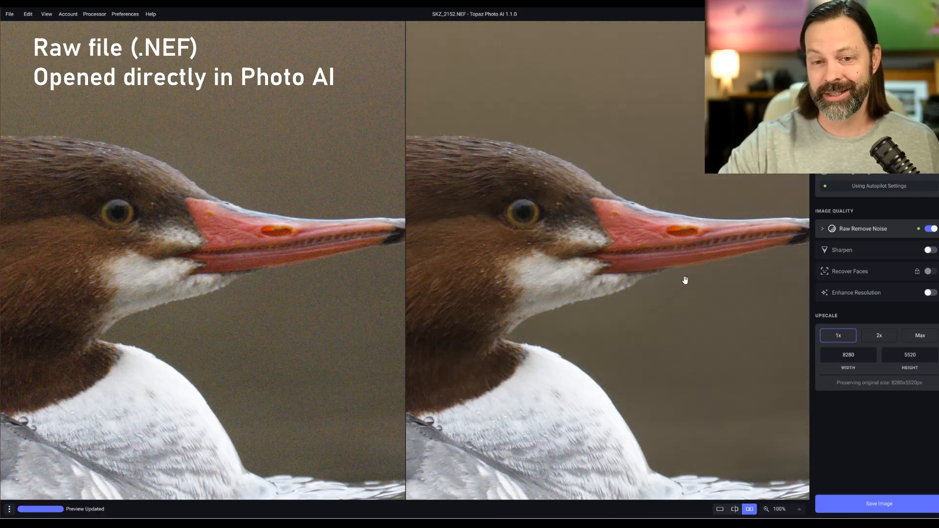
{"action": "mouse_move", "coordinate": [674, 271]}
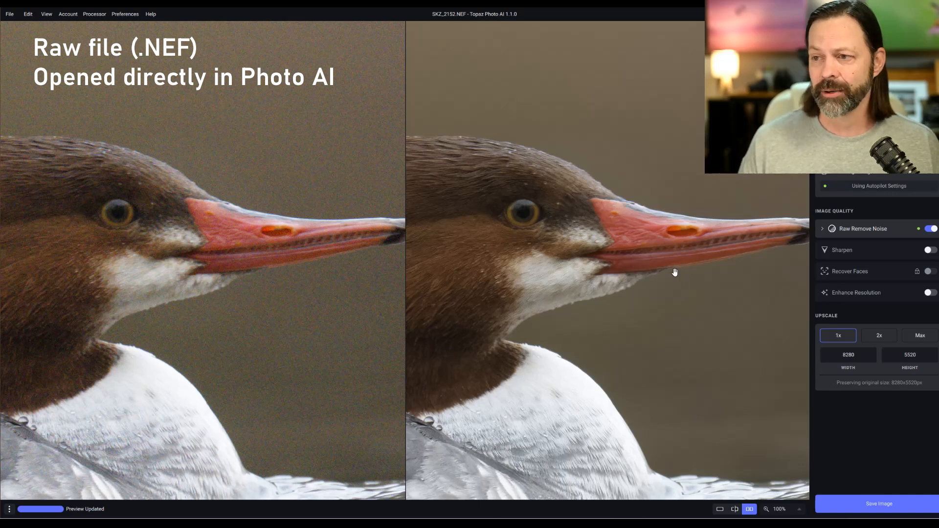
{"action": "mouse_move", "coordinate": [592, 255]}
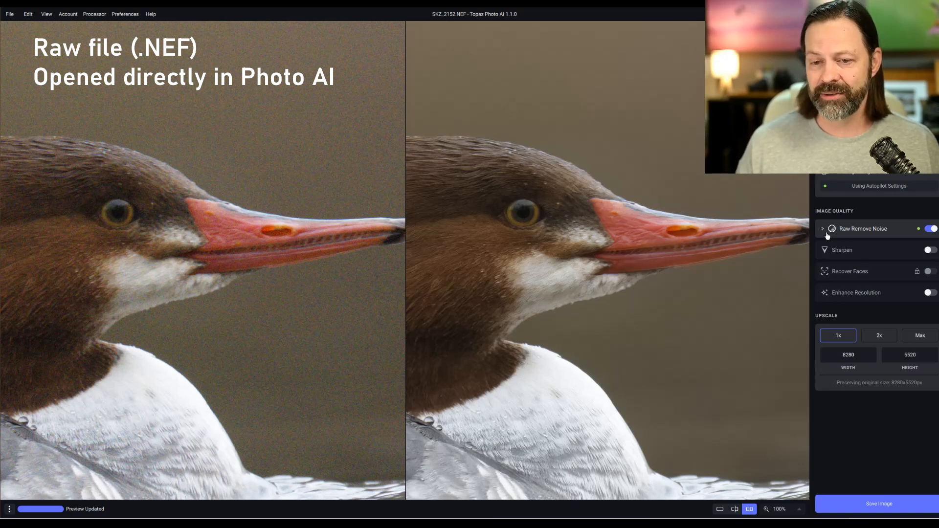
- Expand Raw Remove Noise settings and raise Strength from 9 to 10
{"action": "left_click", "coordinate": [821, 229]}
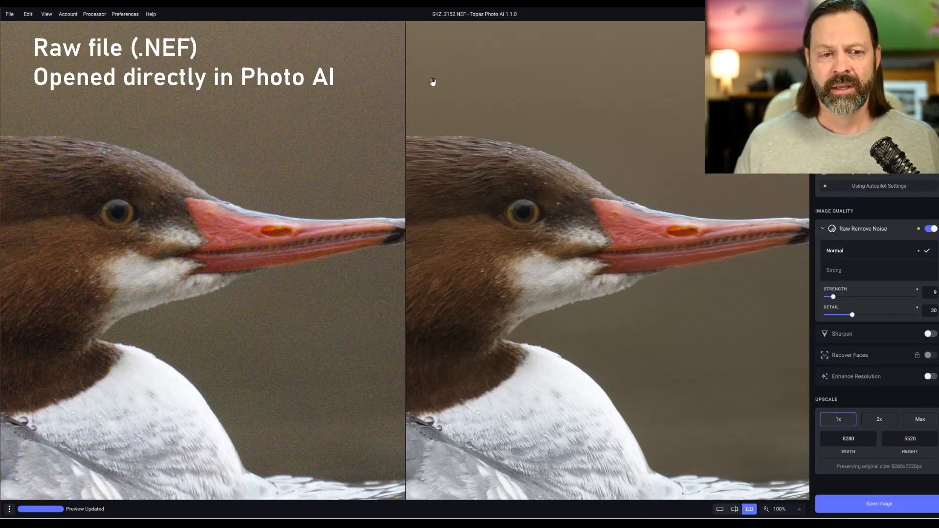
{"action": "mouse_move", "coordinate": [675, 311]}
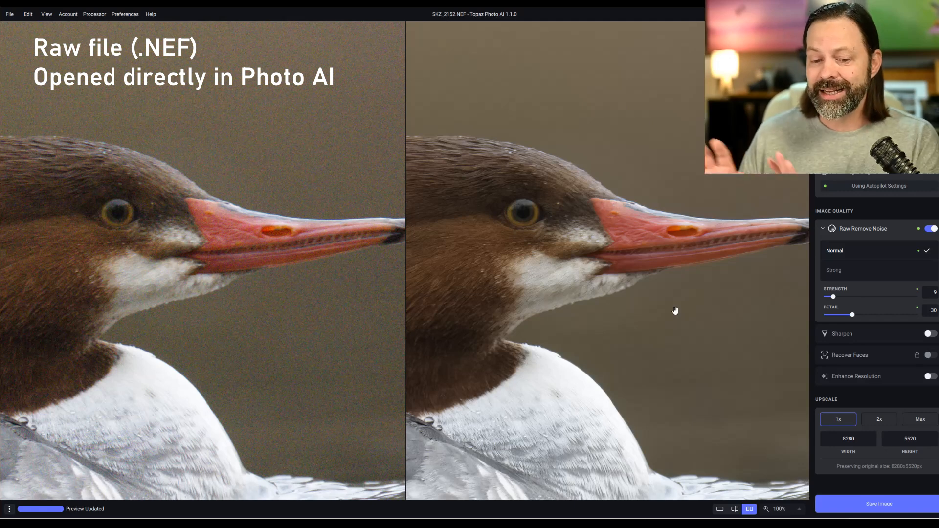
{"action": "mouse_move", "coordinate": [663, 288]}
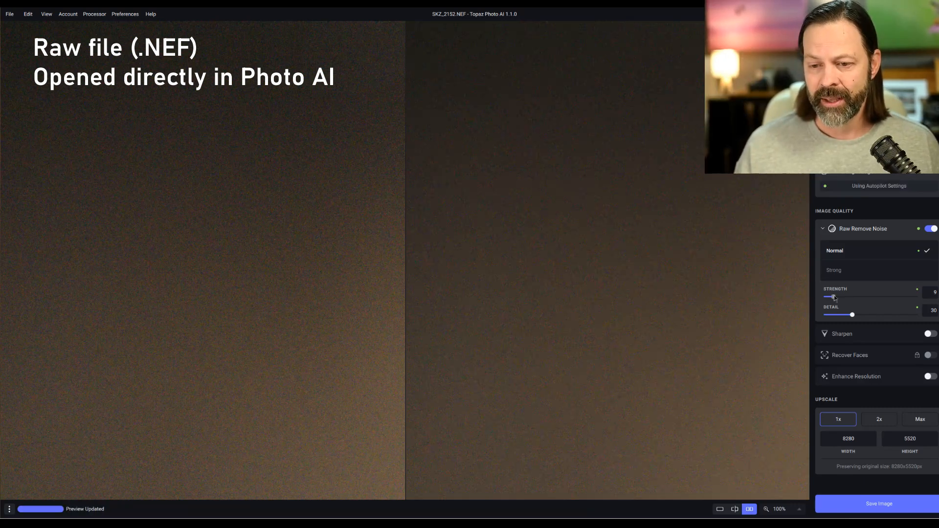
{"action": "left_click_drag", "start_coordinate": [829, 297], "coordinate": [833, 297]}
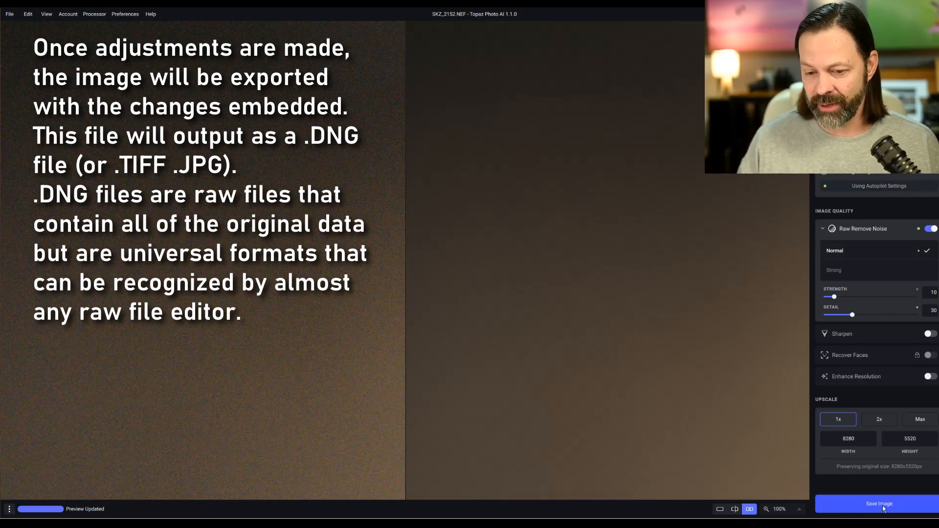
- Export the denoised image as DNG into the original folder
{"action": "left_click", "coordinate": [879, 504]}
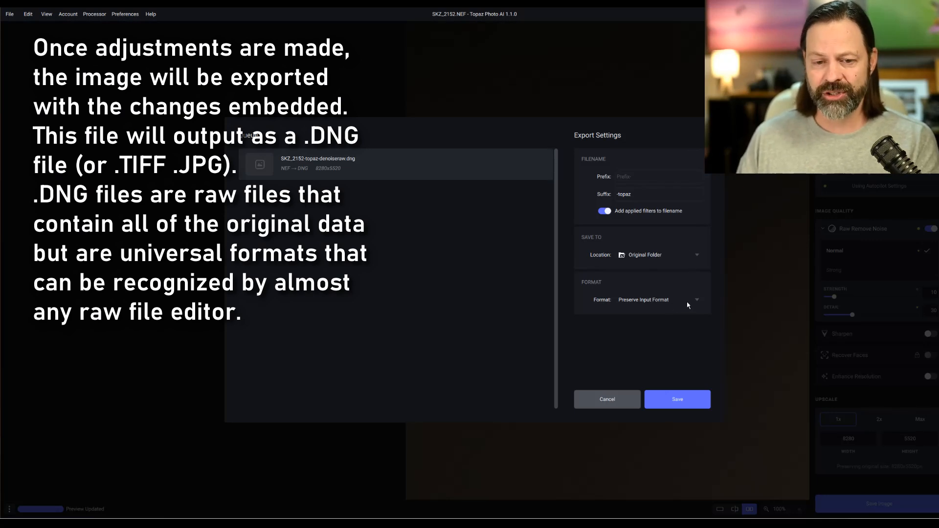
{"action": "left_click", "coordinate": [658, 300]}
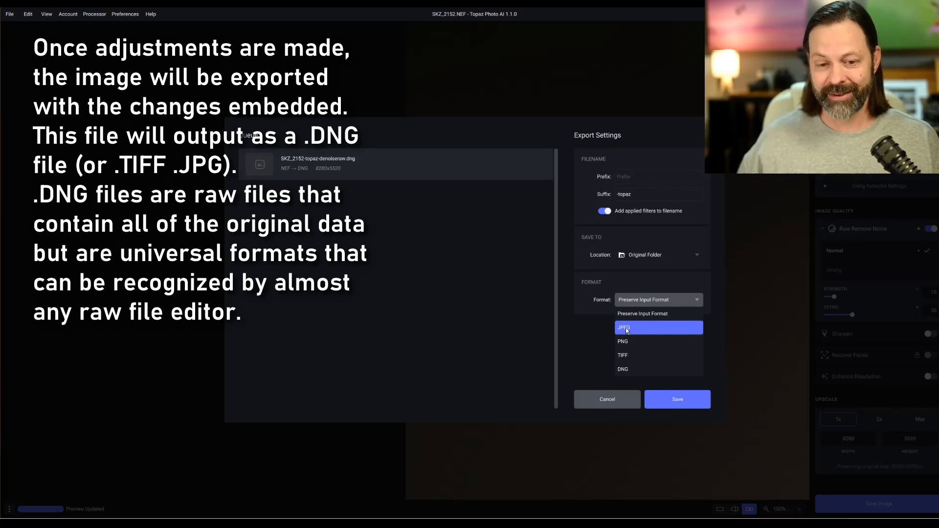
{"action": "mouse_move", "coordinate": [630, 370]}
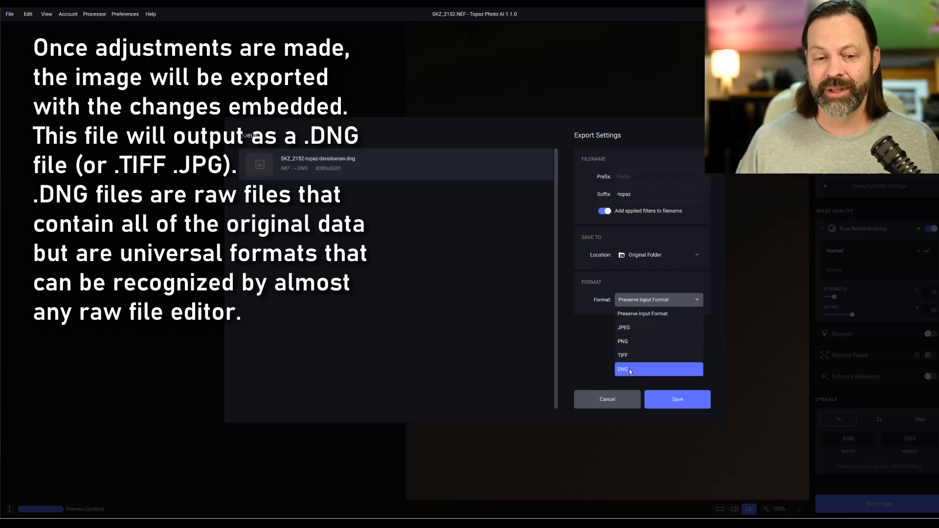
{"action": "left_click", "coordinate": [630, 370]}
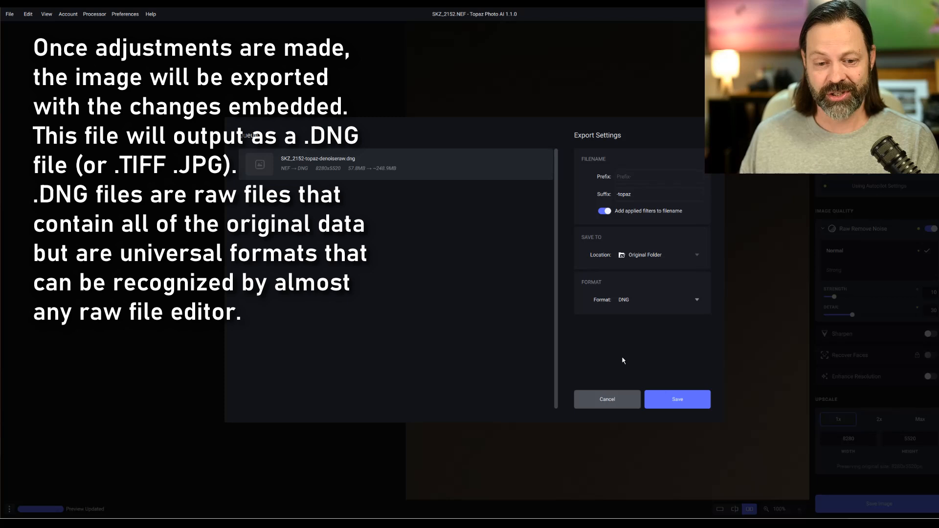
{"action": "left_click", "coordinate": [676, 399]}
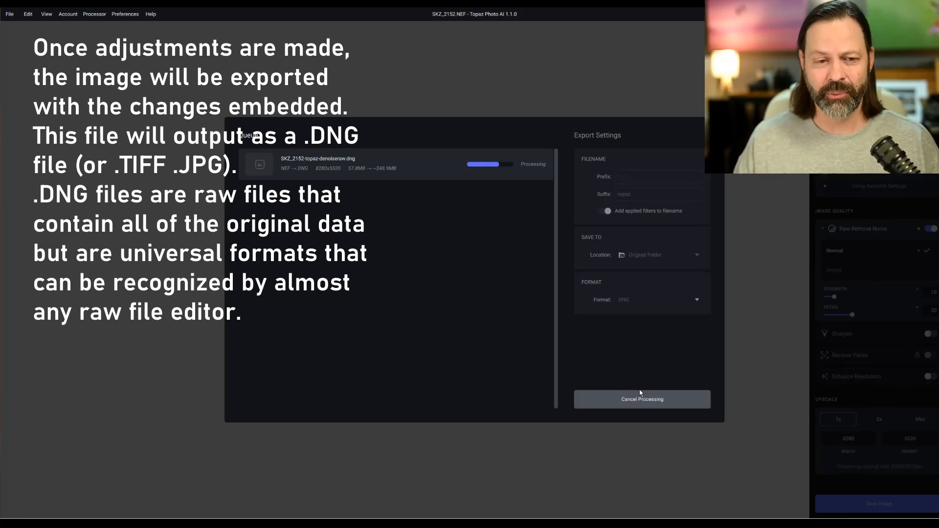
{"action": "mouse_move", "coordinate": [637, 388]}
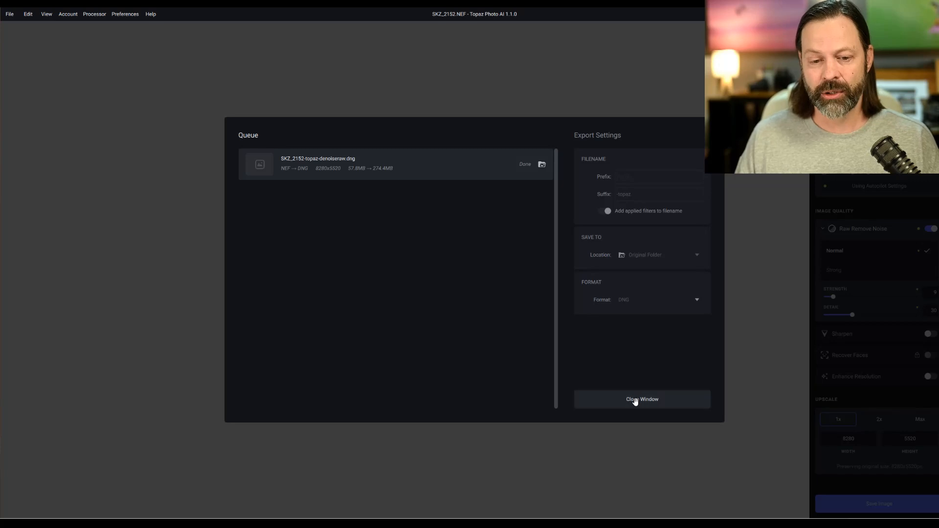
- Close the finished export queue and switch to the Untitled-1 merganser document in Photoshop
{"action": "left_click", "coordinate": [641, 399]}
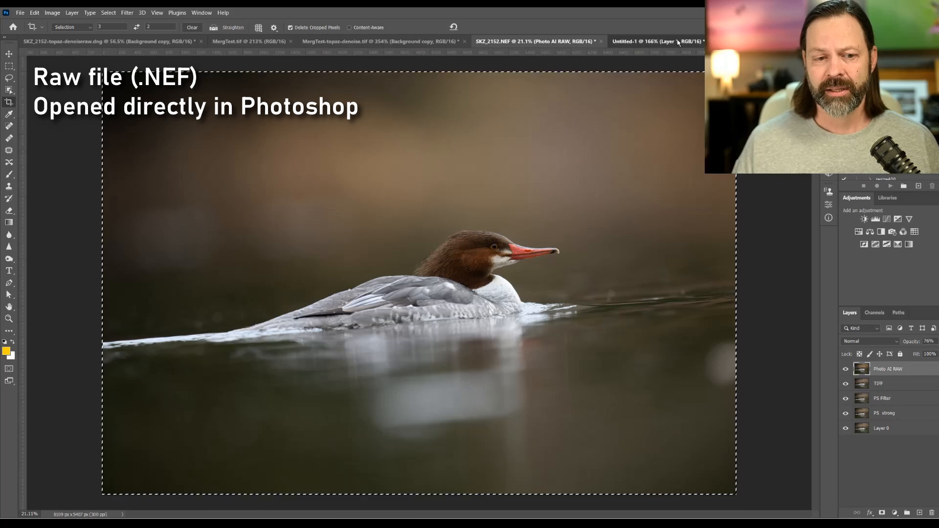
{"action": "left_click", "coordinate": [655, 41]}
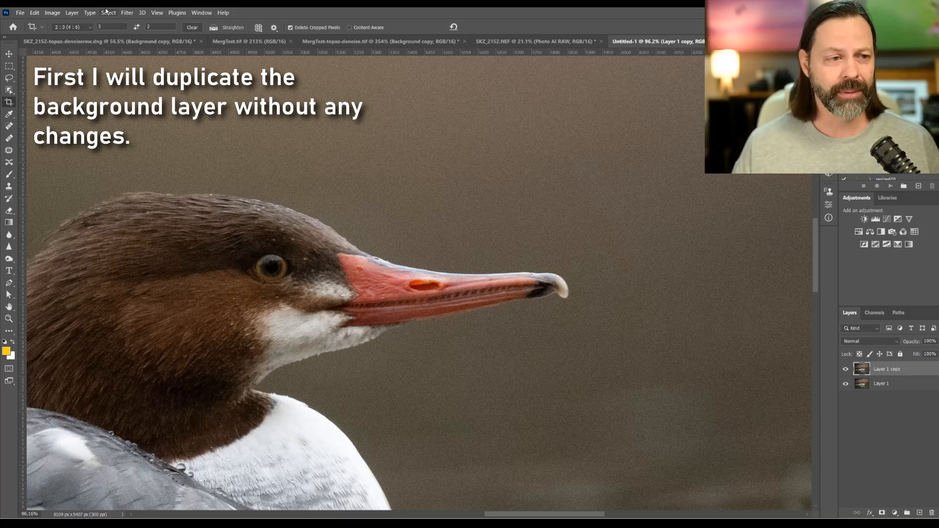
- Send the duplicated layer to Topaz Photo AI via Filter > Topaz Labs
{"action": "left_click", "coordinate": [128, 12]}
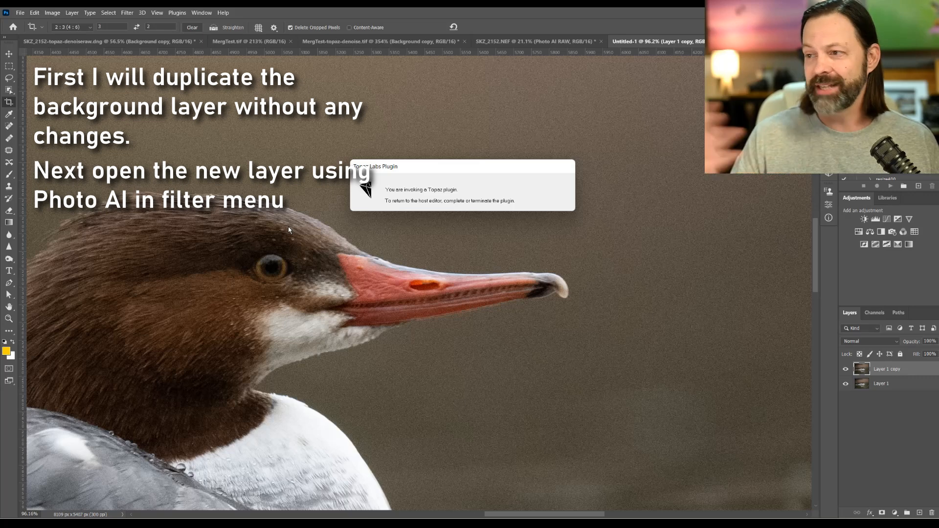
{"action": "mouse_move", "coordinate": [289, 231]}
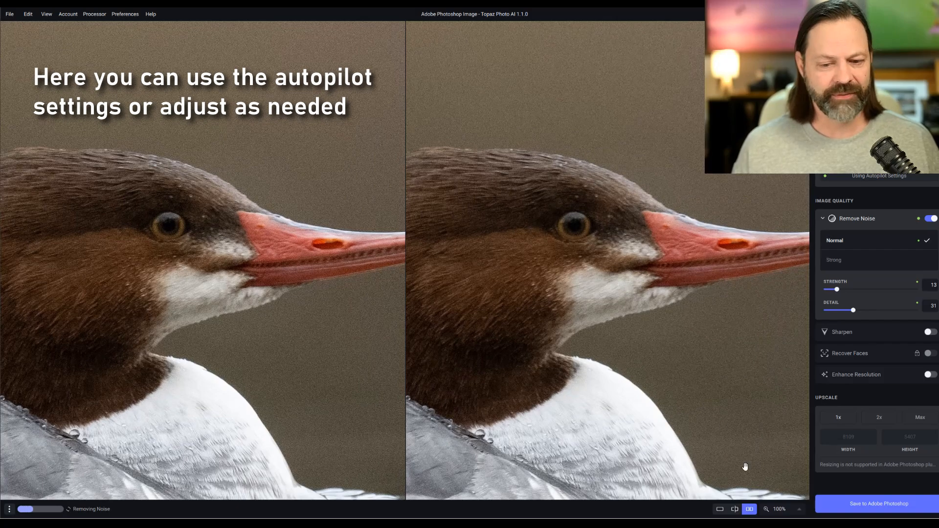
- Zoom the preview to 200% and switch Remove Noise to the Strong model
{"action": "left_click", "coordinate": [779, 508]}
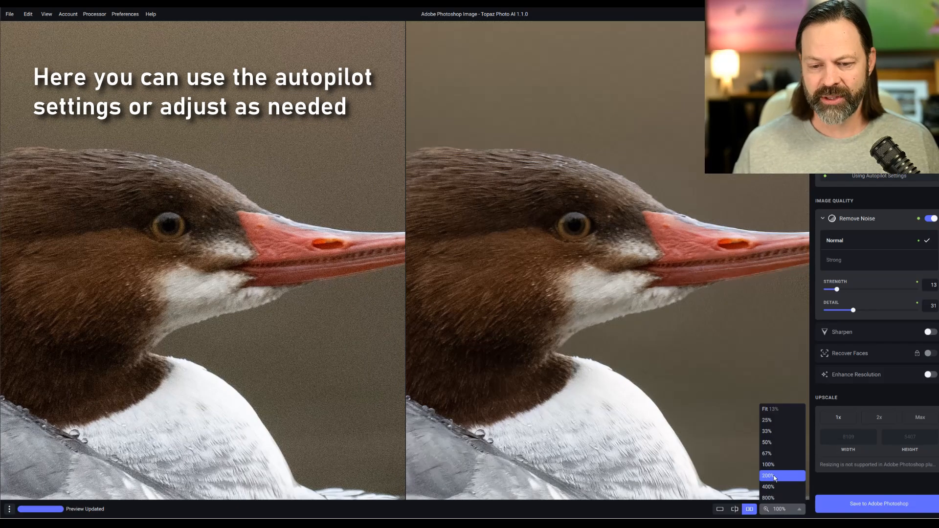
{"action": "left_click", "coordinate": [768, 475]}
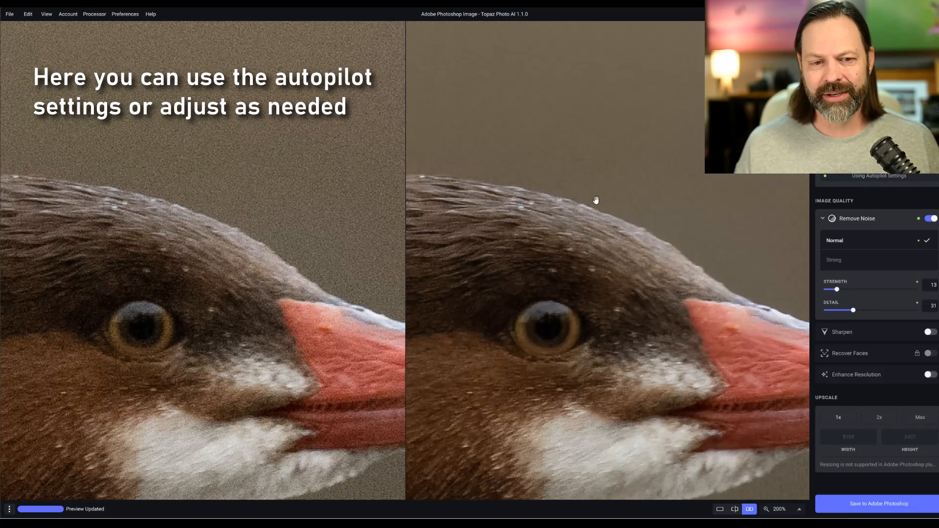
{"action": "mouse_move", "coordinate": [626, 138]}
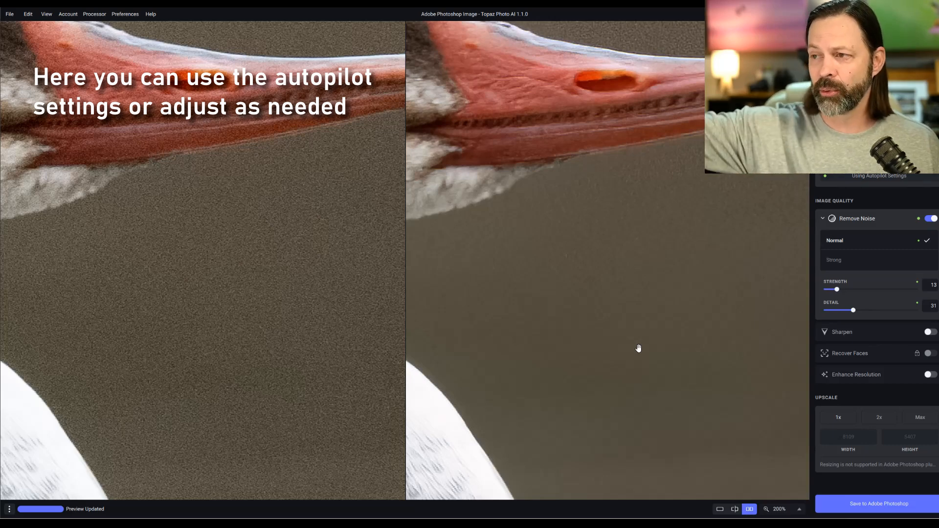
{"action": "mouse_move", "coordinate": [639, 345]}
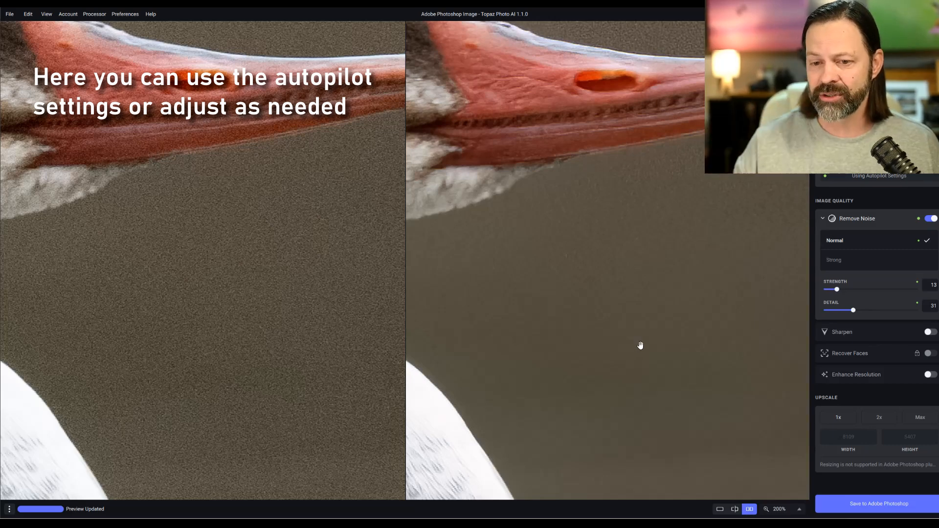
{"action": "left_click", "coordinate": [833, 260]}
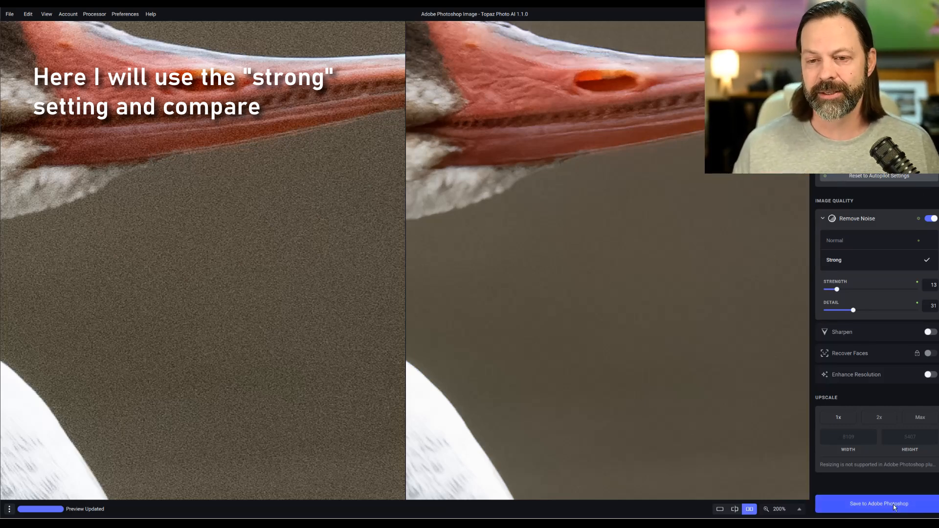
- Save the strong-model result back to the Adobe Photoshop layer
{"action": "left_click", "coordinate": [878, 502]}
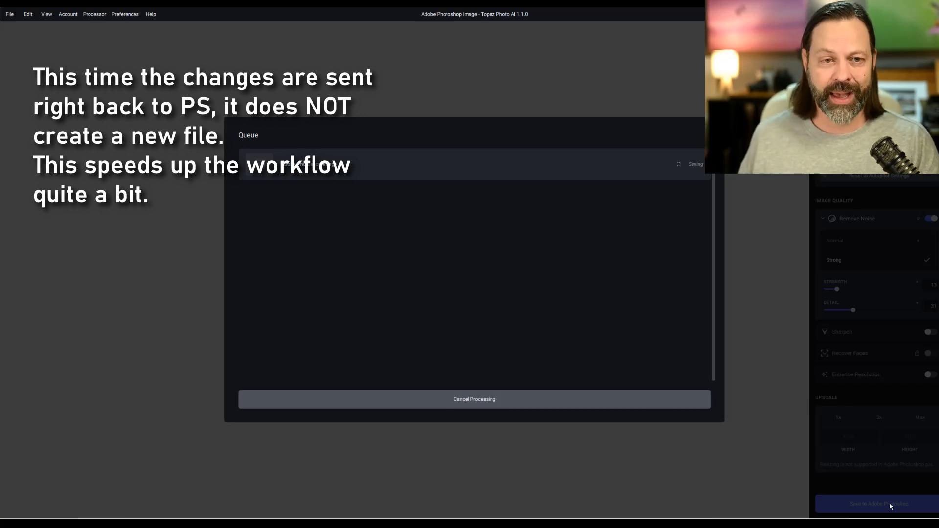
{"action": "left_click", "coordinate": [878, 504]}
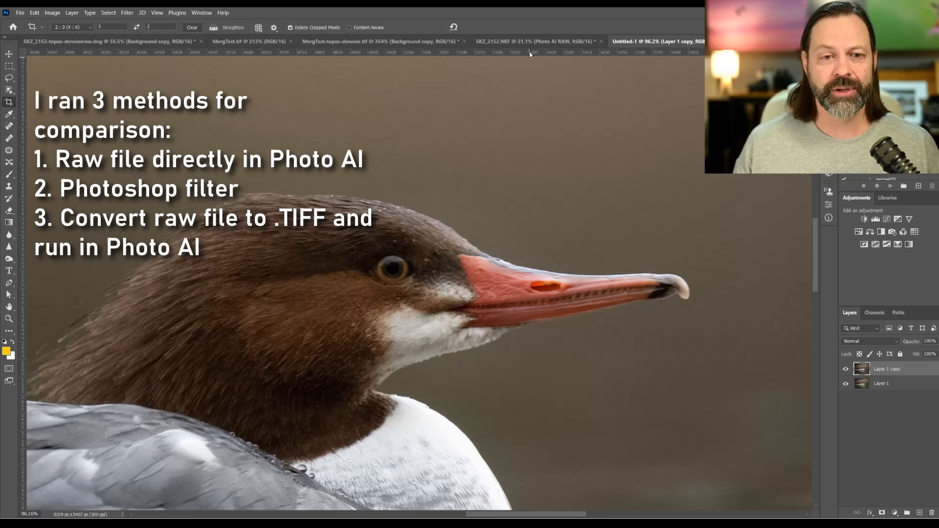
- In the comparison document, merge the new denoised layer down onto the PS Filter layer
{"action": "left_click", "coordinate": [533, 41]}
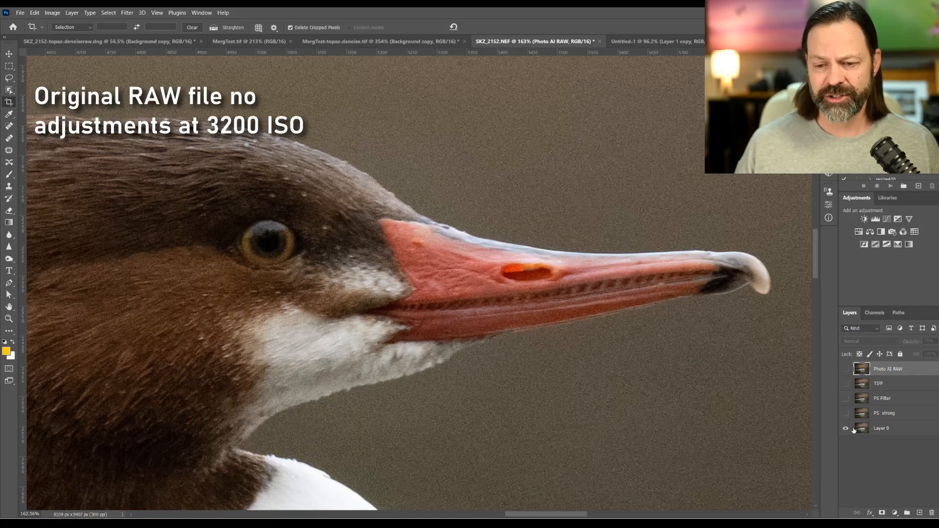
{"action": "left_click", "coordinate": [845, 398]}
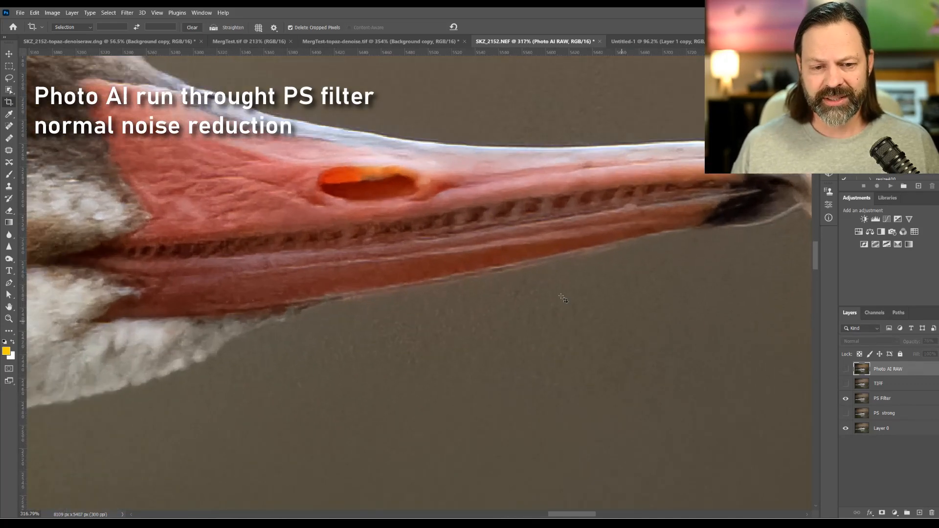
{"action": "mouse_move", "coordinate": [476, 381]}
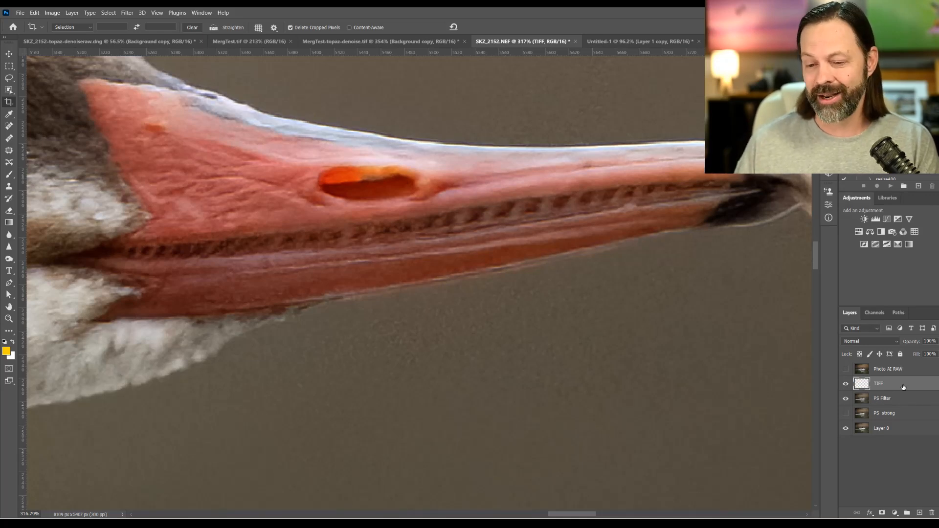
{"action": "right_click", "coordinate": [902, 383]}
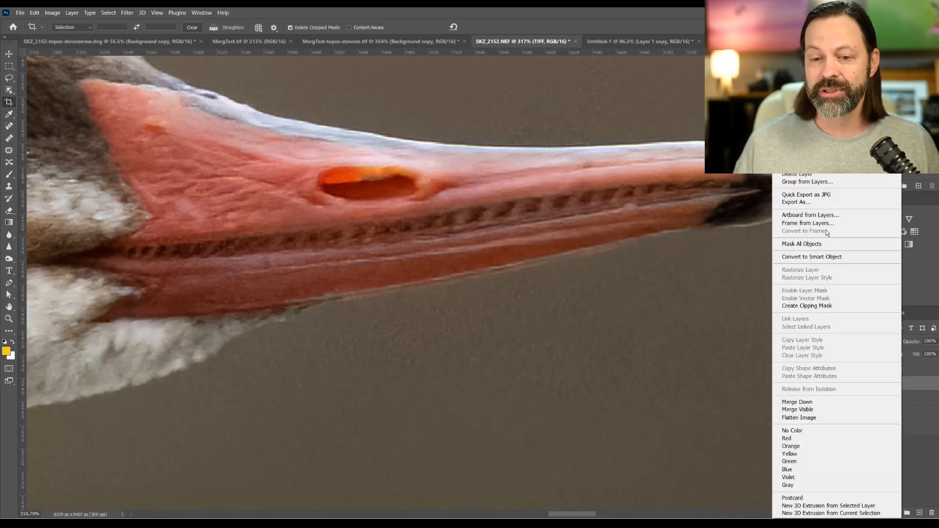
{"action": "mouse_move", "coordinate": [819, 174]}
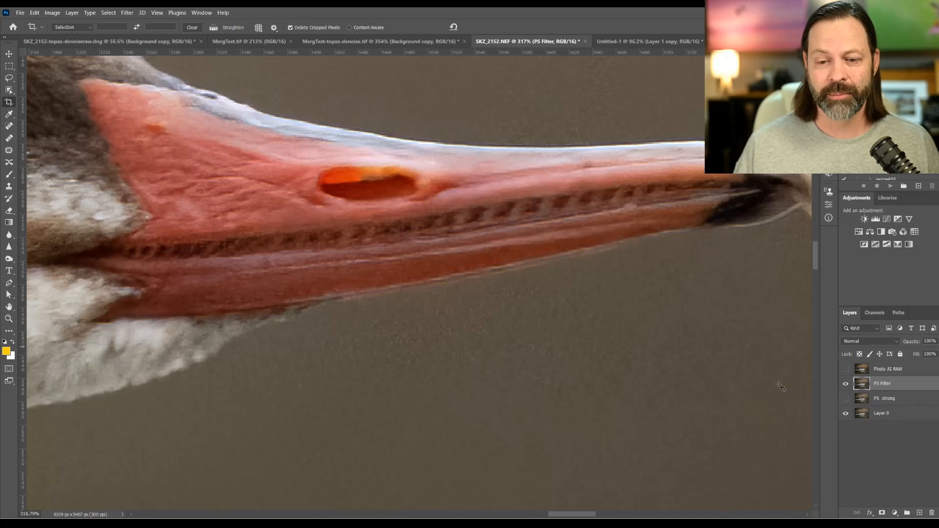
{"action": "left_click", "coordinate": [845, 383]}
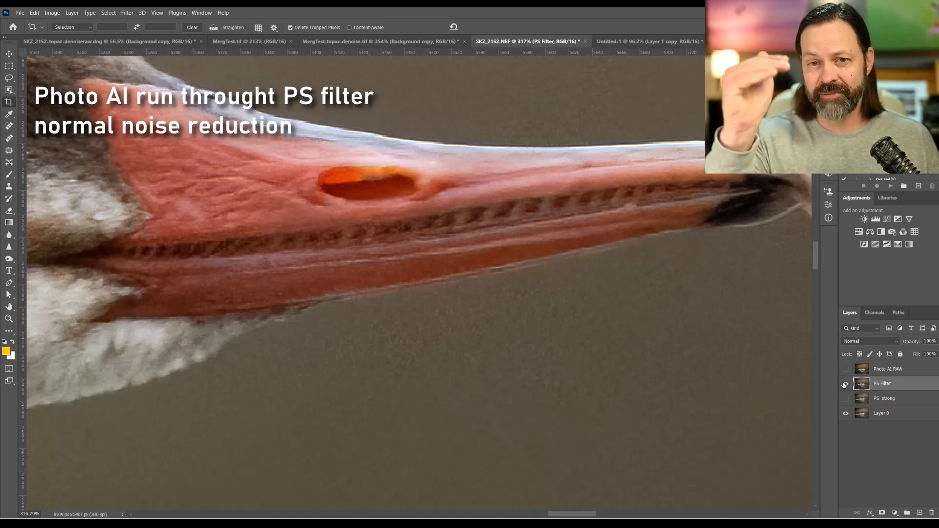
- Toggle the PS Filter layer's visibility off and on to compare with PS strong below
{"action": "left_click", "coordinate": [845, 384]}
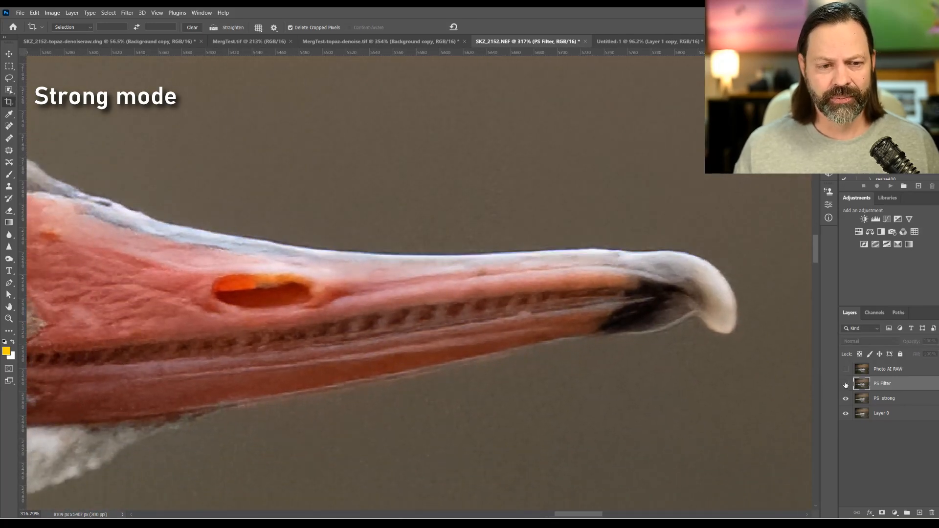
{"action": "left_click", "coordinate": [845, 384]}
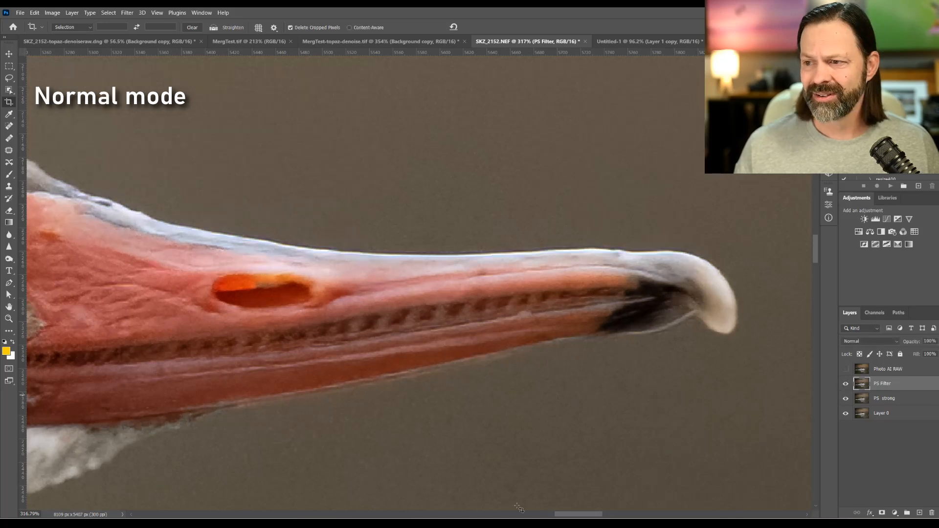
{"action": "mouse_move", "coordinate": [473, 416]}
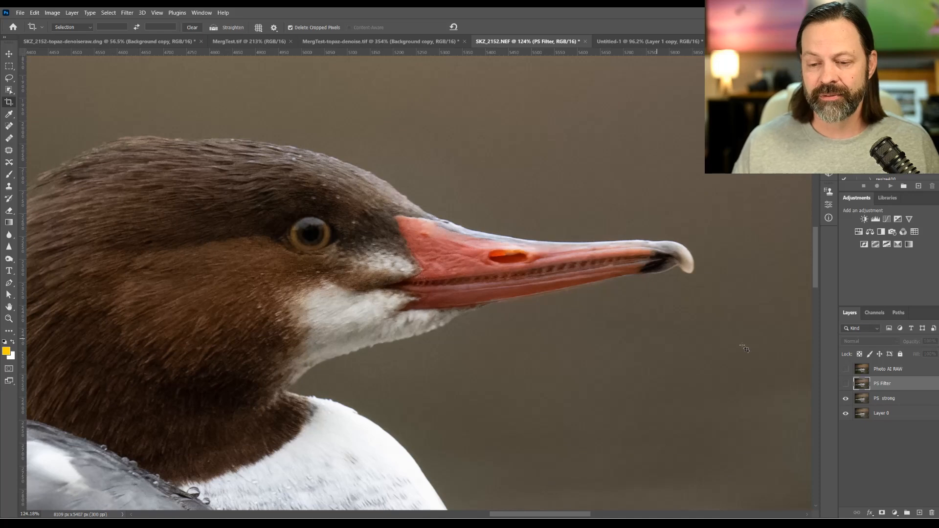
- Show only the original noisy photo, then re-show the Photoshop-filtered layers to compare the bill detail
{"action": "left_click", "coordinate": [845, 369]}
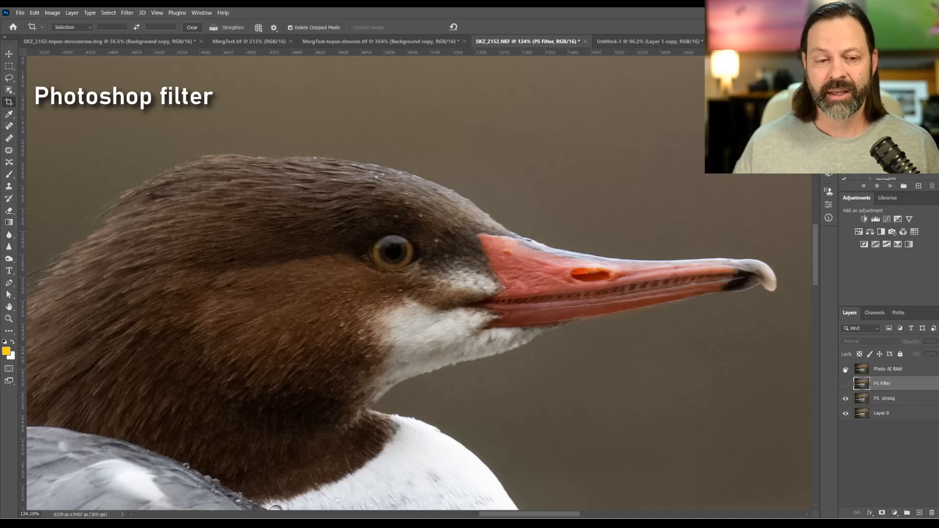
{"action": "left_click", "coordinate": [845, 368]}
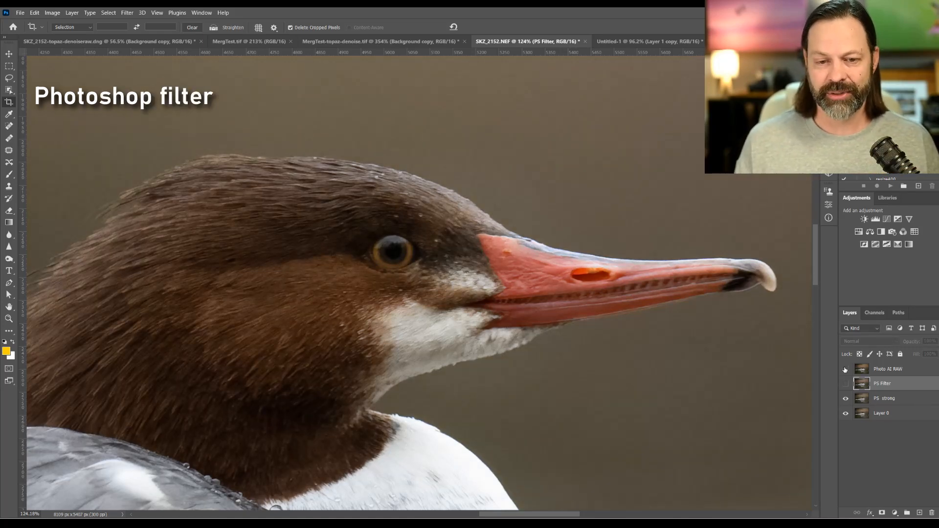
{"action": "left_click", "coordinate": [845, 398]}
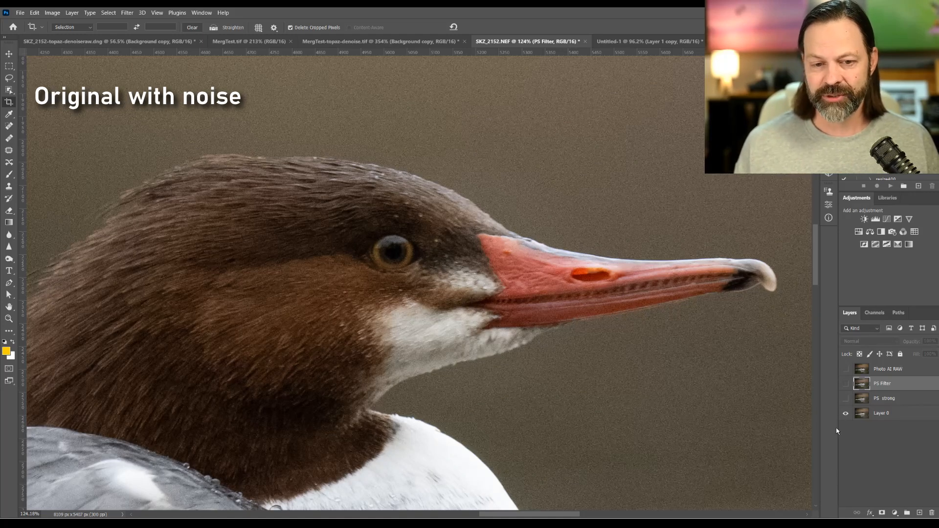
{"action": "left_click", "coordinate": [845, 399]}
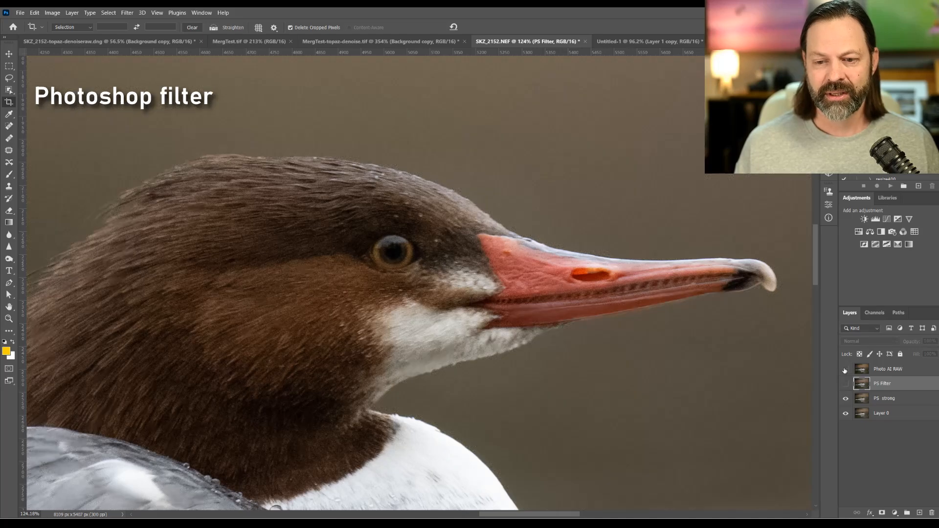
{"action": "left_click", "coordinate": [845, 368]}
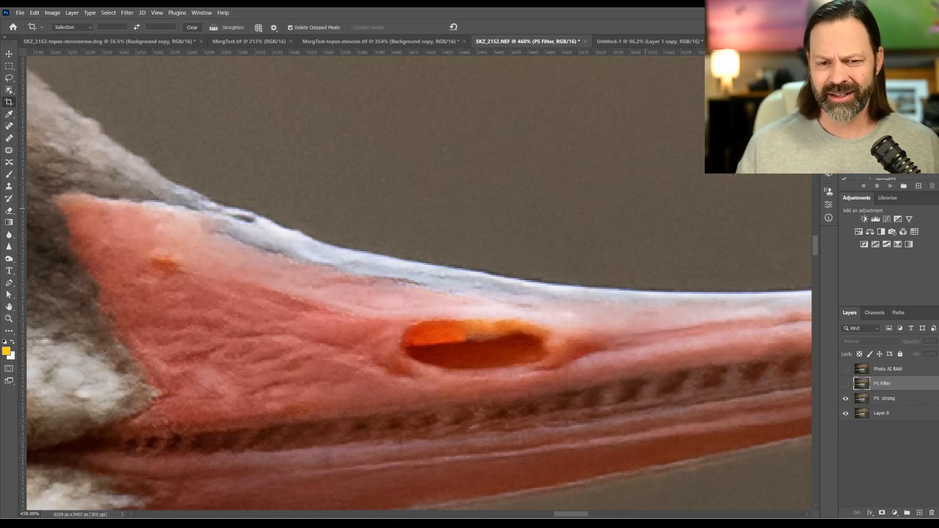
- Hide the top layer so the PS strong noise-reduction result shows on the bill
{"action": "left_click", "coordinate": [845, 369]}
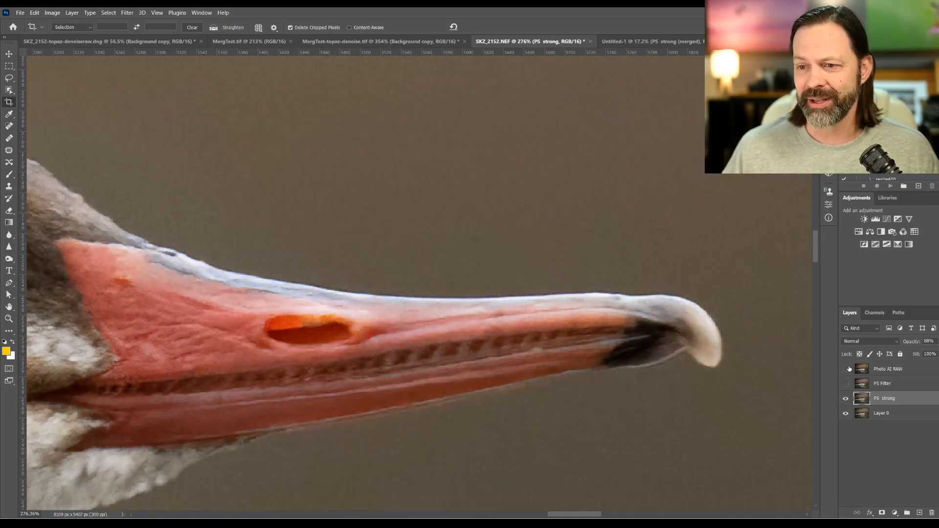
- Make the Photo AI RAW layer visible and active above the Photoshop-filtered versions
{"action": "left_click", "coordinate": [846, 368]}
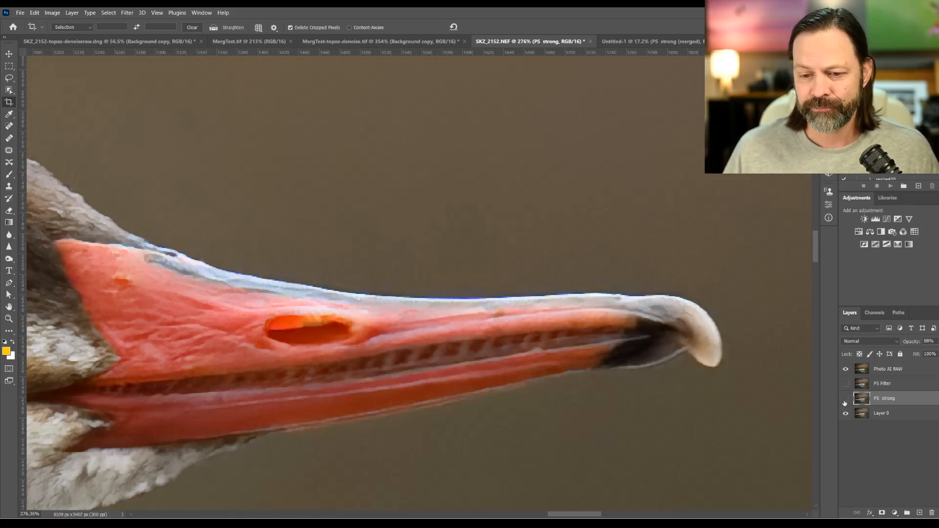
{"action": "left_click", "coordinate": [892, 369]}
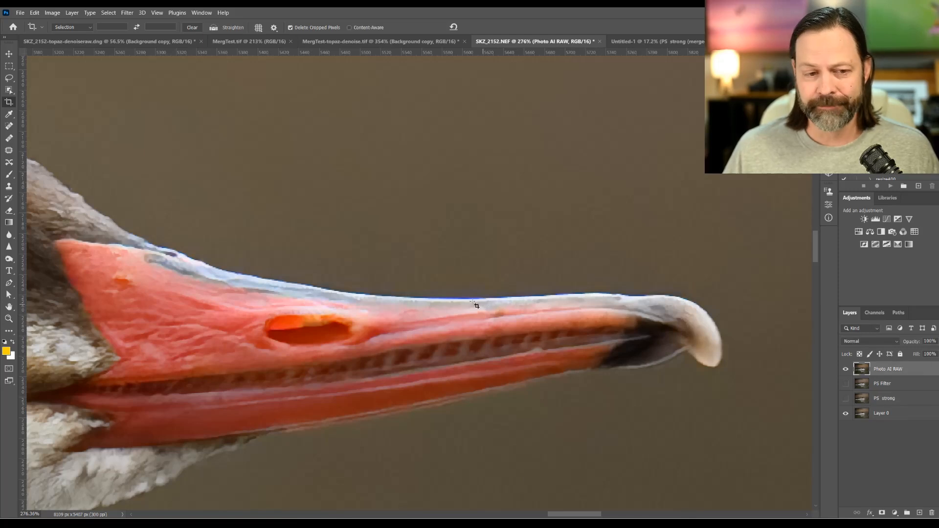